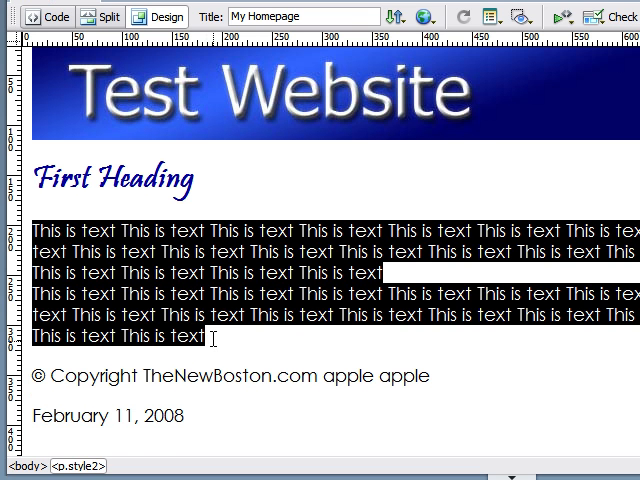
Step: Delete the placeholder paragraphs and enter 'item 1', 'item 2', 'item 3' on separate lines
left_click(204, 272)
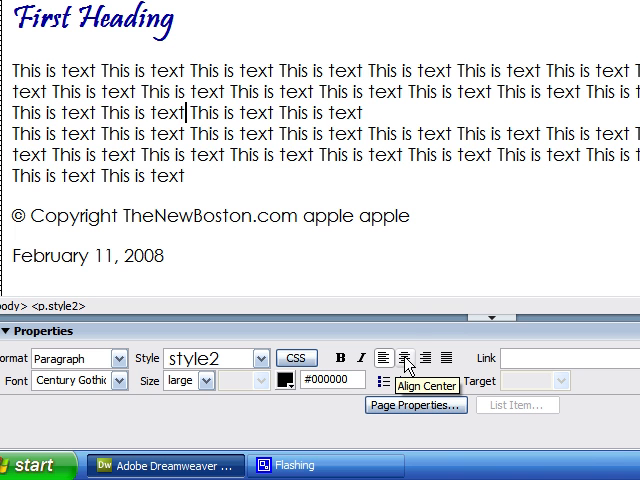
left_click(392, 358)
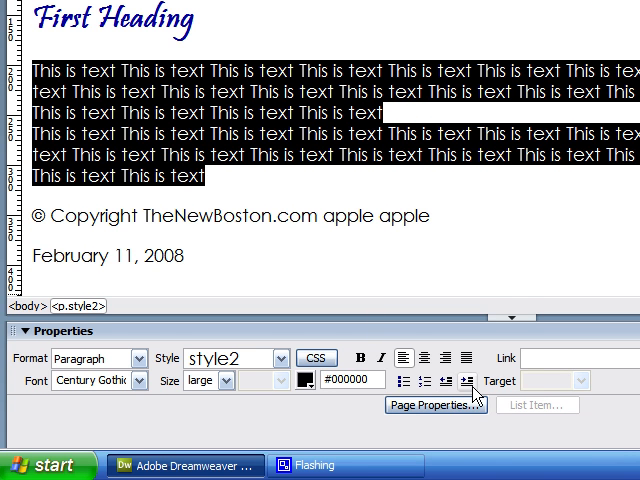
mouse_move(470, 378)
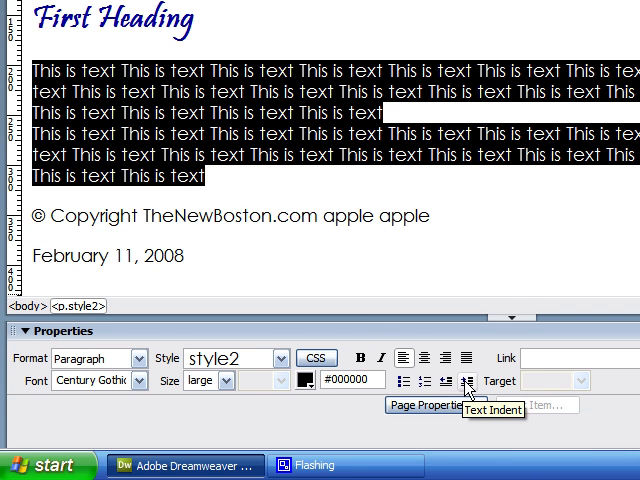
left_click(472, 380)
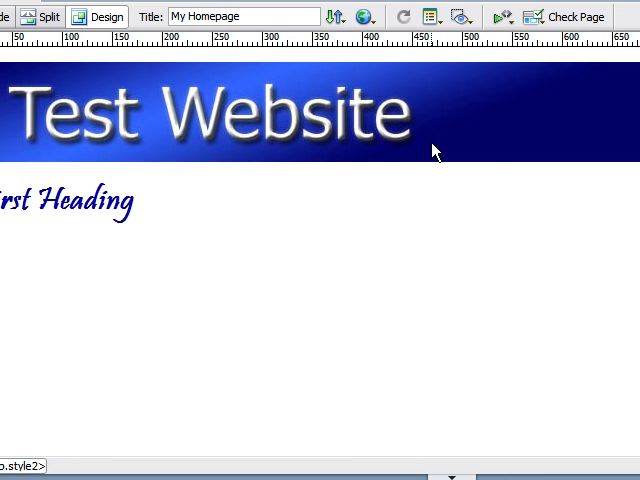
mouse_move(267, 167)
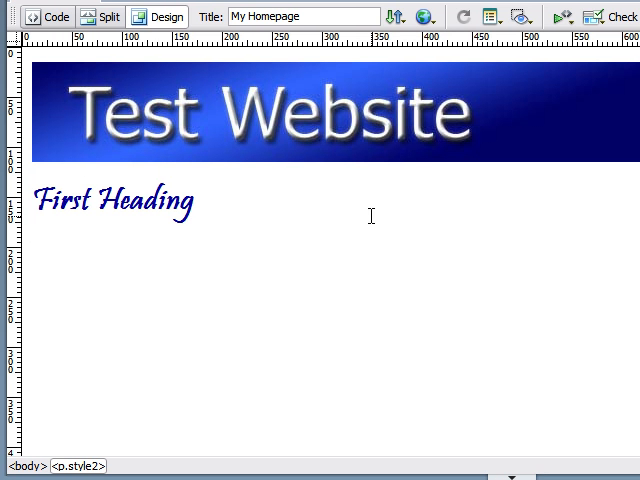
type("item")
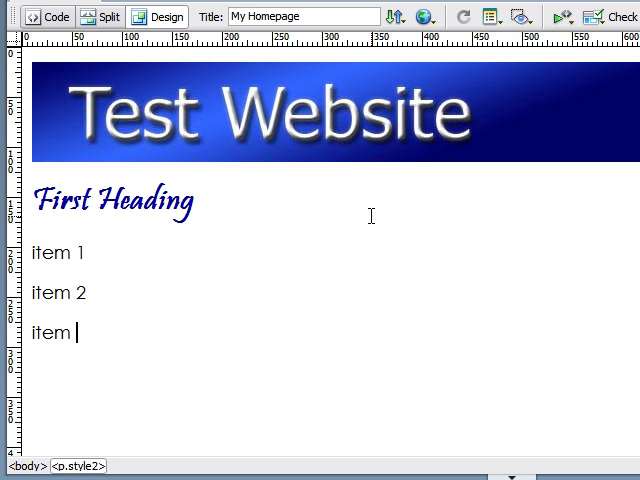
type("3")
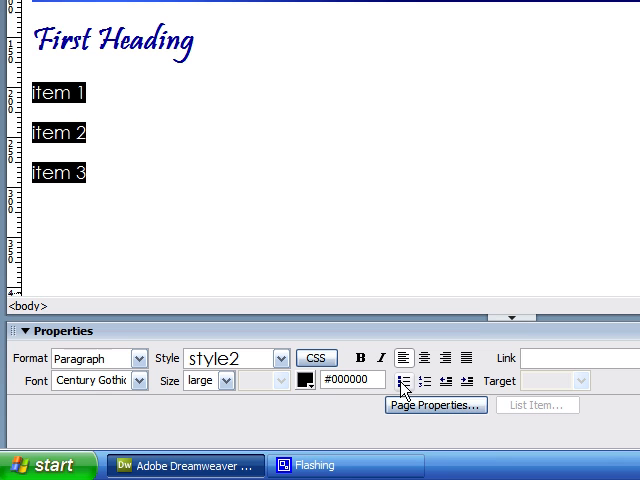
mouse_move(424, 381)
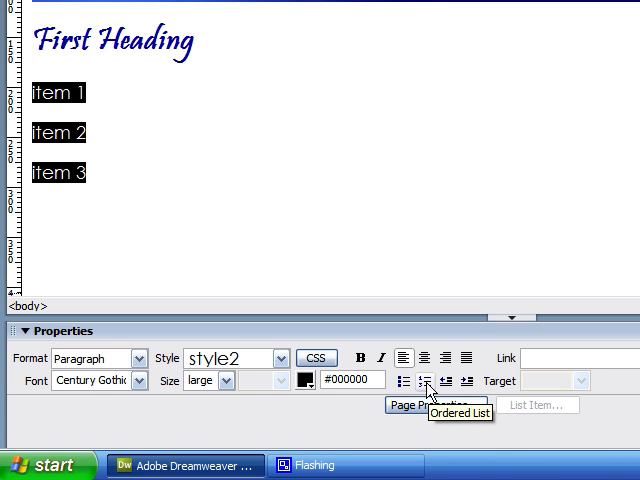
mouse_move(408, 381)
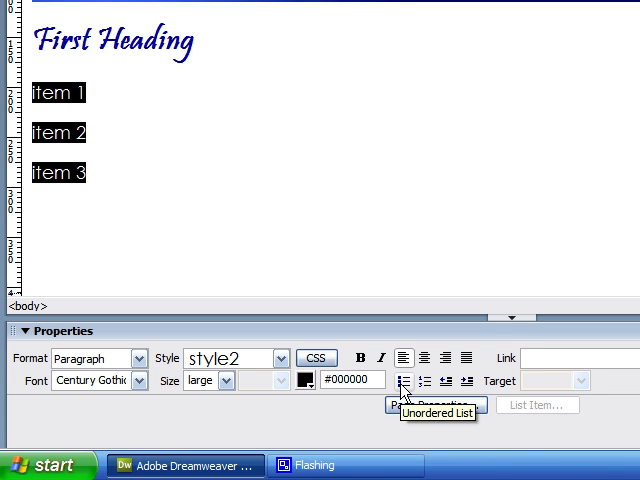
mouse_move(430, 381)
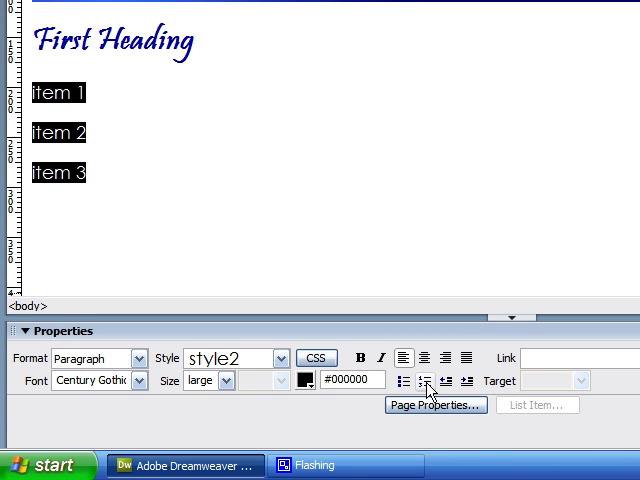
Step: Make the three item lines an ordered list, then reselect all three list items
left_click(423, 380)
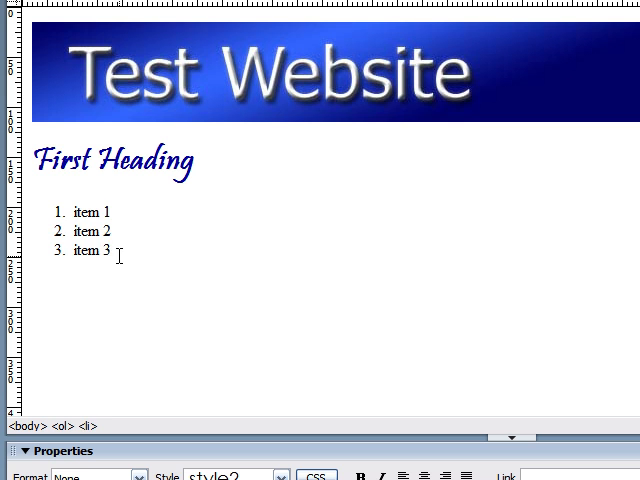
left_click_drag(73, 211, 108, 249)
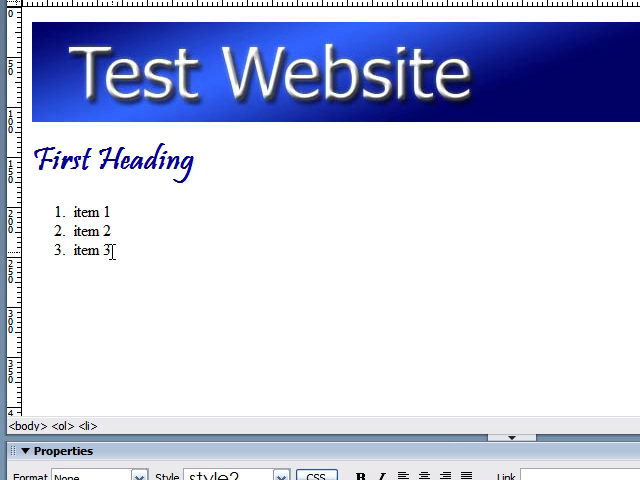
double_click(107, 250)
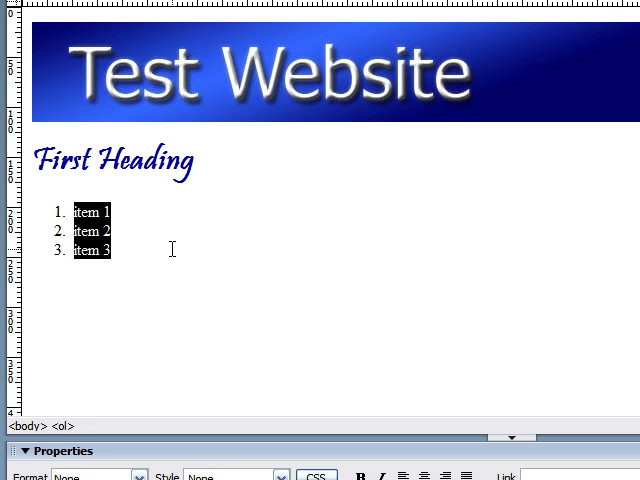
mouse_move(186, 264)
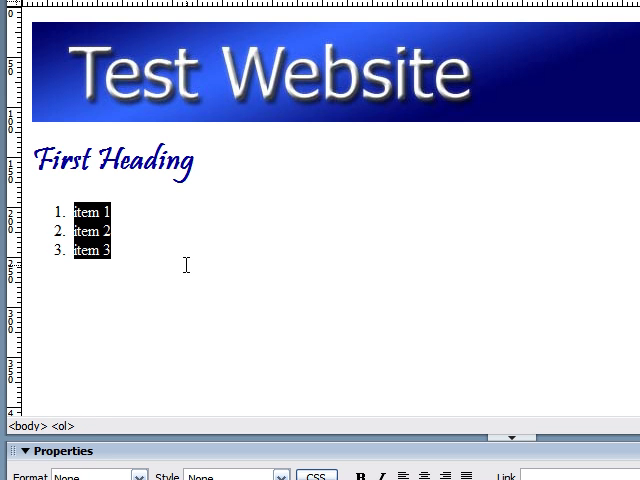
left_click(113, 231)
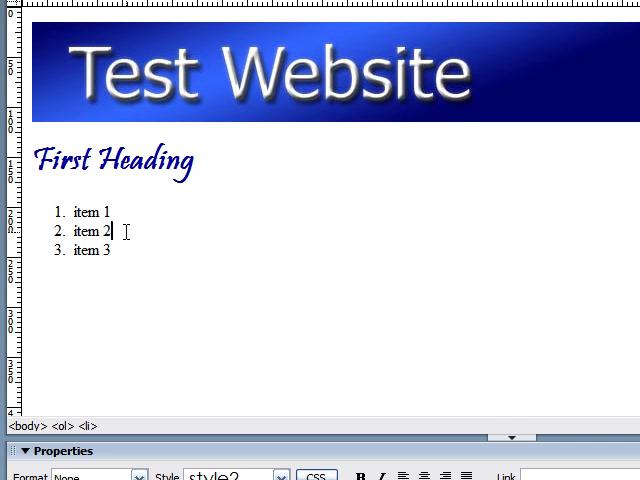
left_click_drag(73, 210, 113, 251)
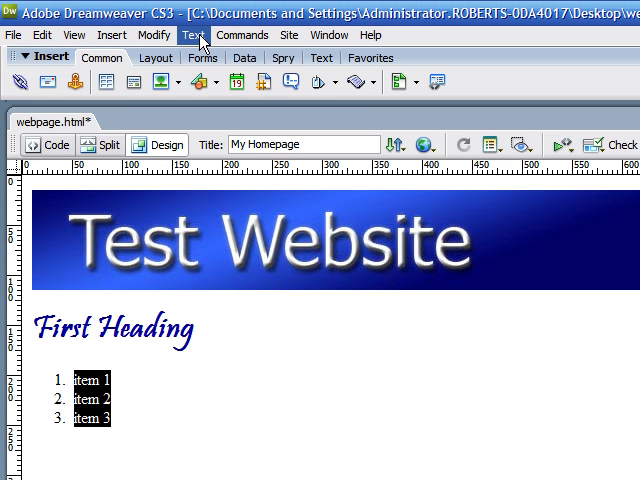
Step: Set the ordered list's List Item style to Roman Large (I, II, III) and confirm
left_click(194, 35)
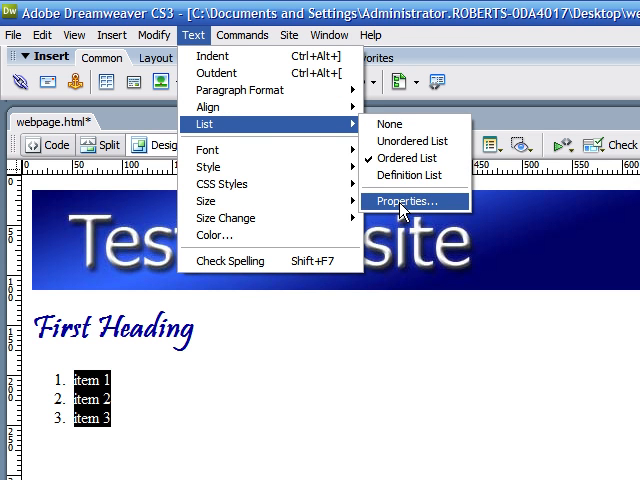
left_click(407, 201)
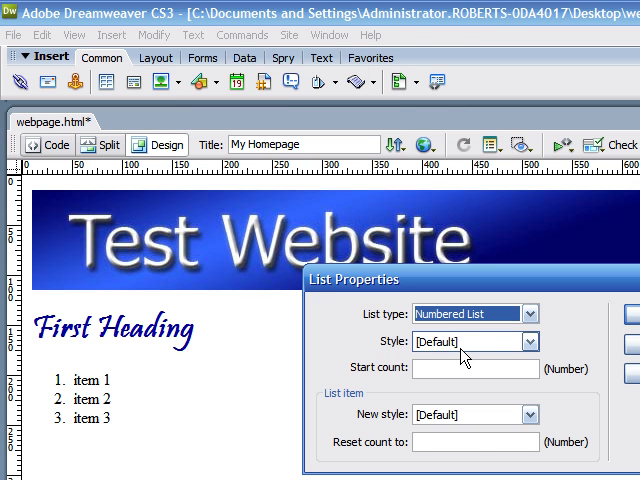
left_click(527, 313)
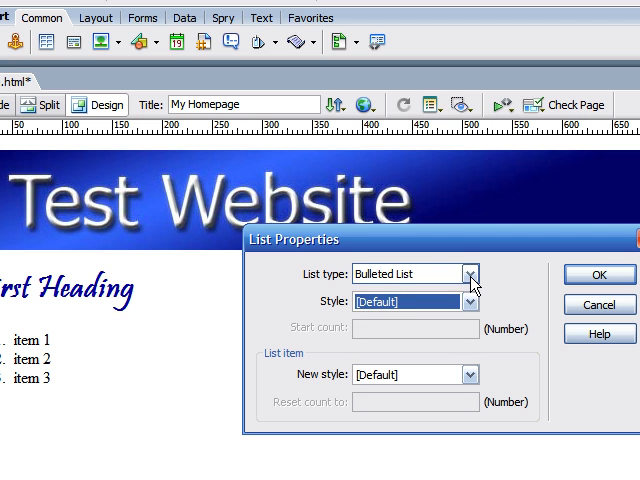
left_click(470, 273)
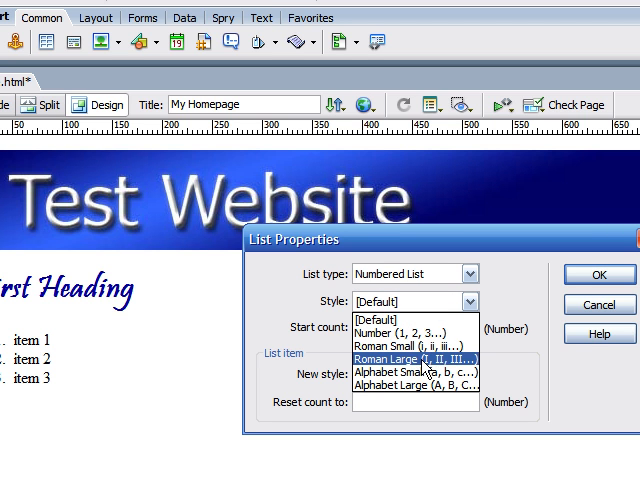
mouse_move(420, 368)
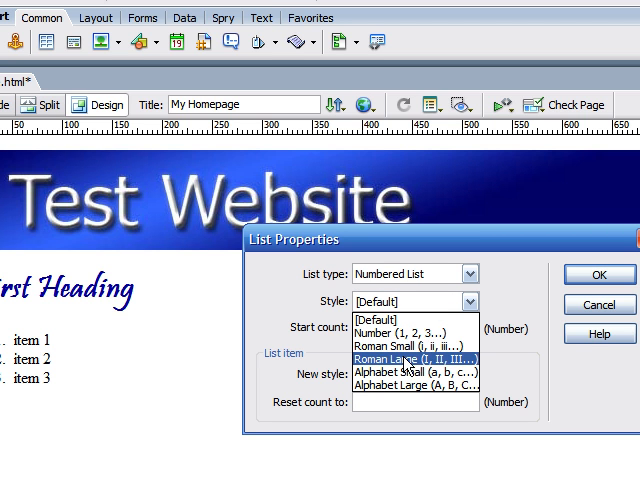
left_click(408, 358)
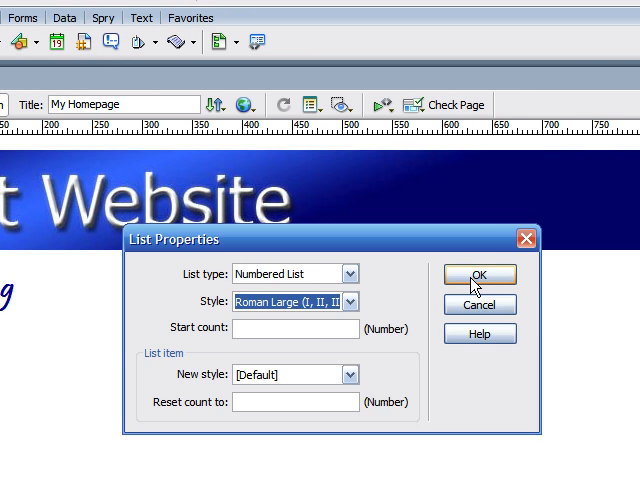
left_click(479, 274)
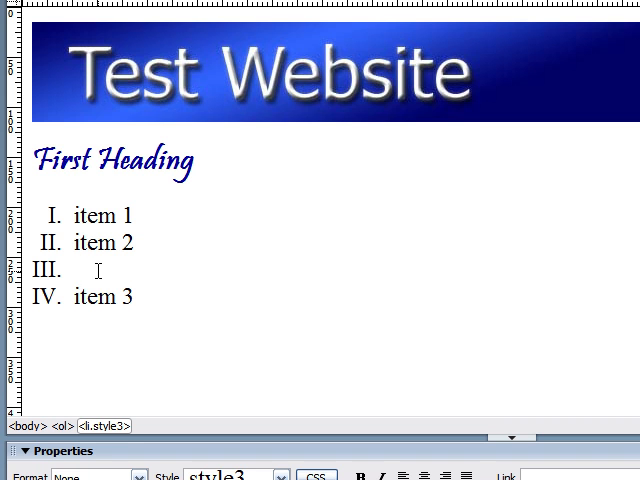
left_click(78, 270)
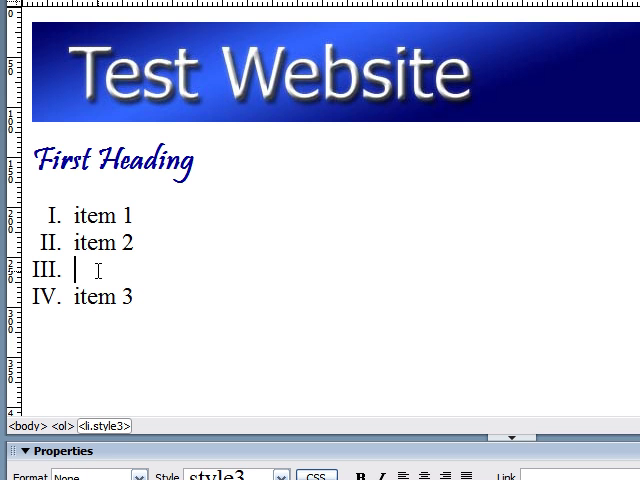
type("new item")
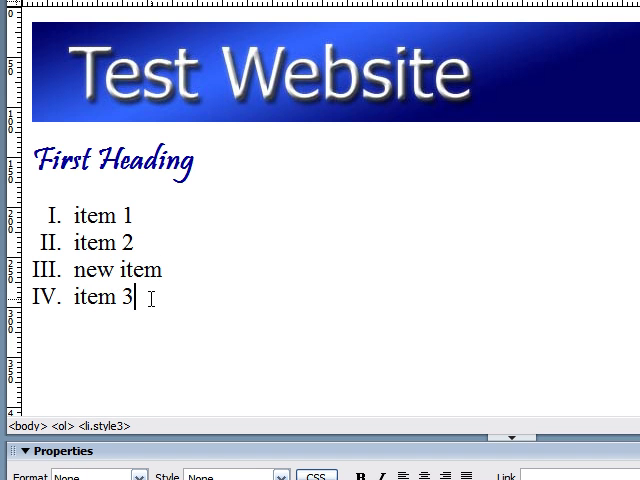
left_click(150, 270)
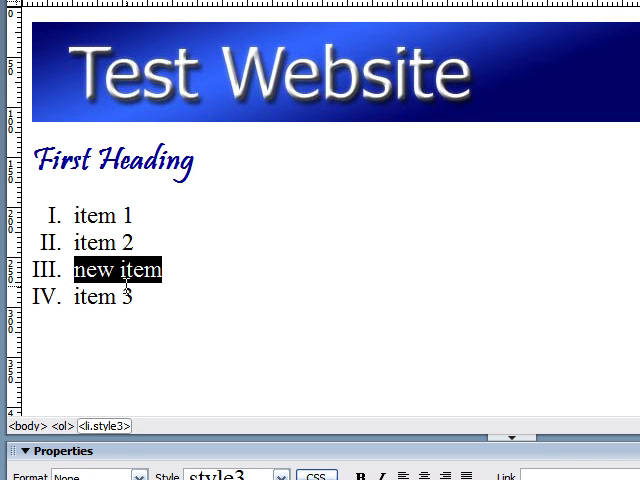
key("Delete")
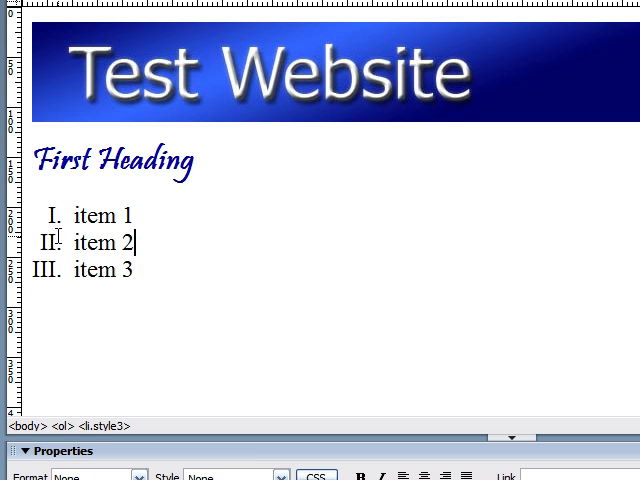
left_click(133, 270)
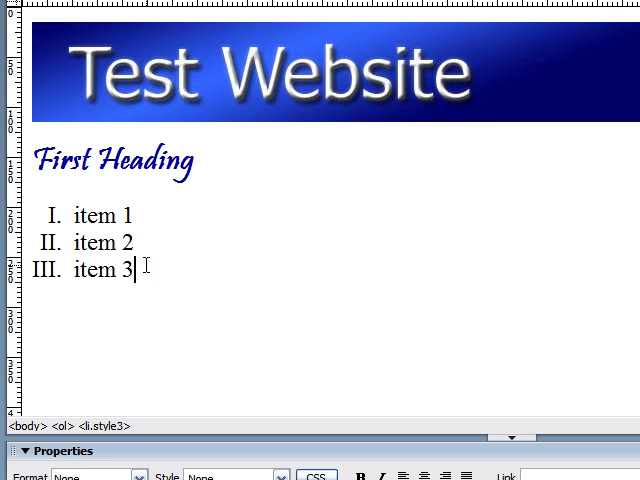
mouse_move(195, 160)
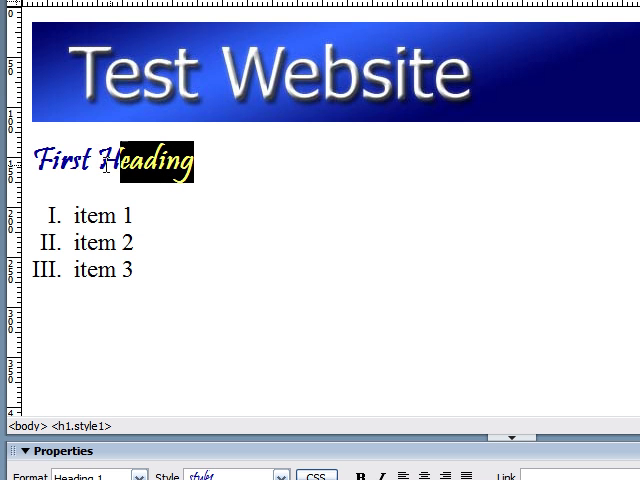
Step: Select the whole First Heading and apply Strikethrough from Text > Style
triple_click(114, 160)
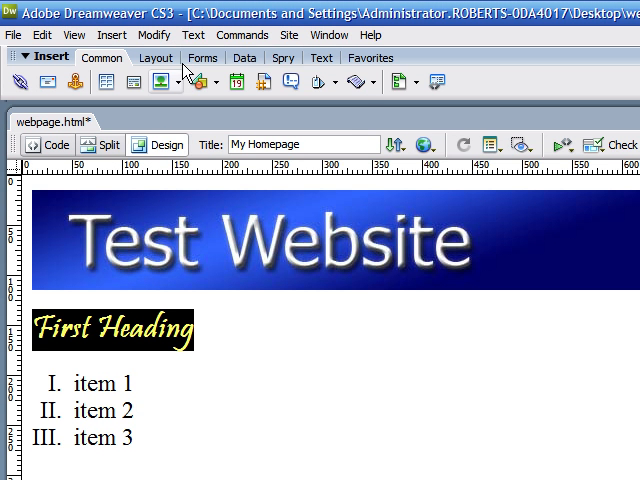
left_click(194, 35)
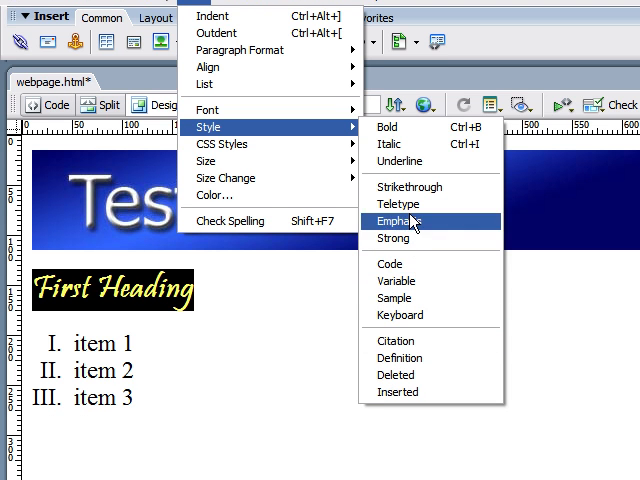
mouse_move(410, 187)
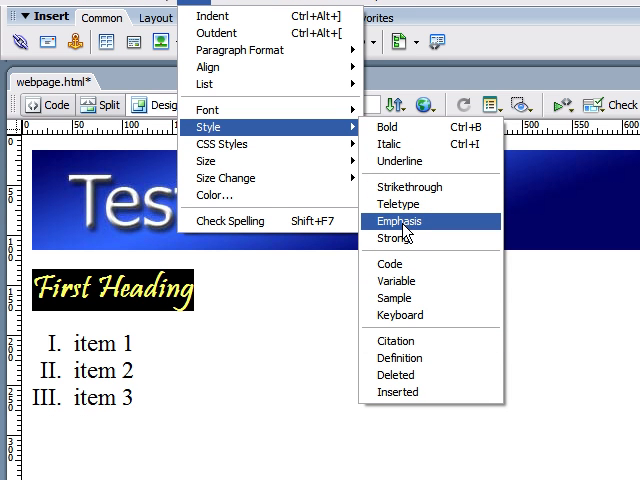
mouse_move(399, 204)
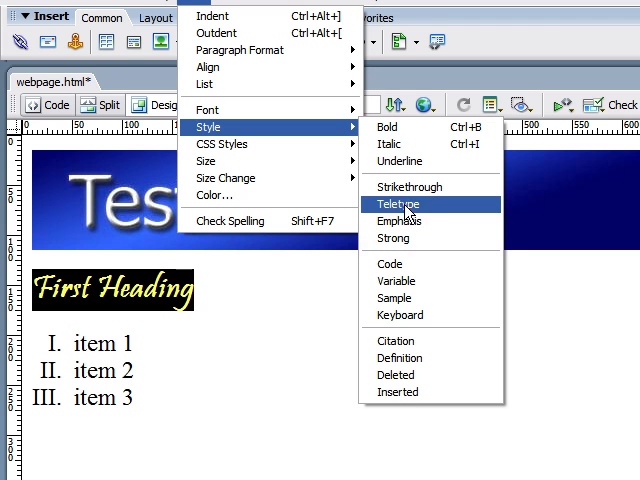
left_click(396, 204)
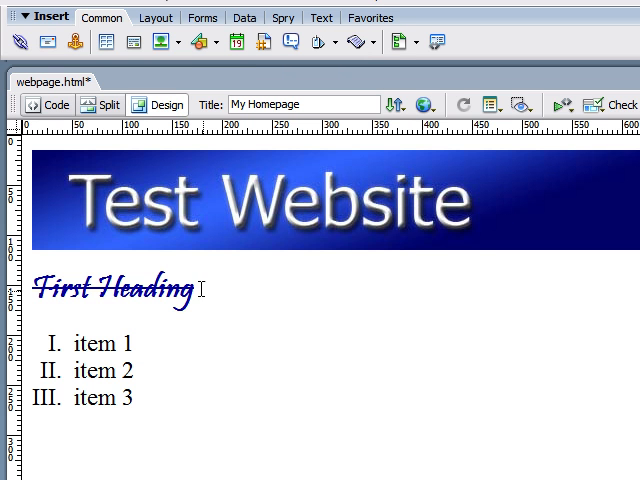